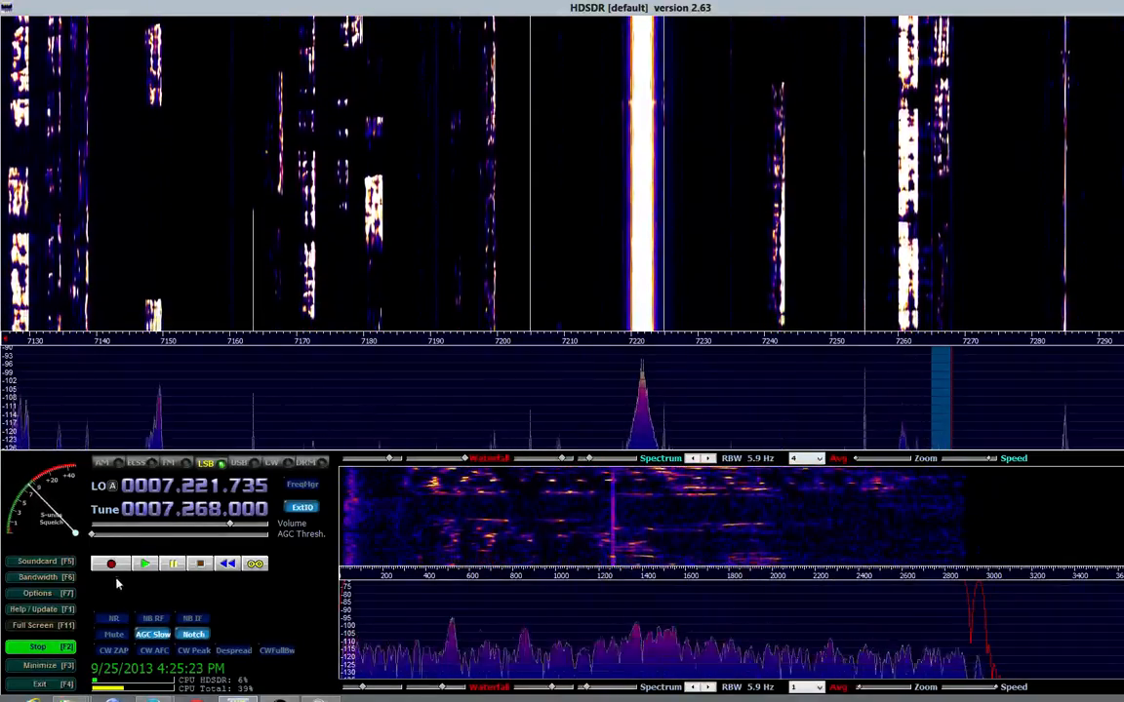
left_click(152, 636)
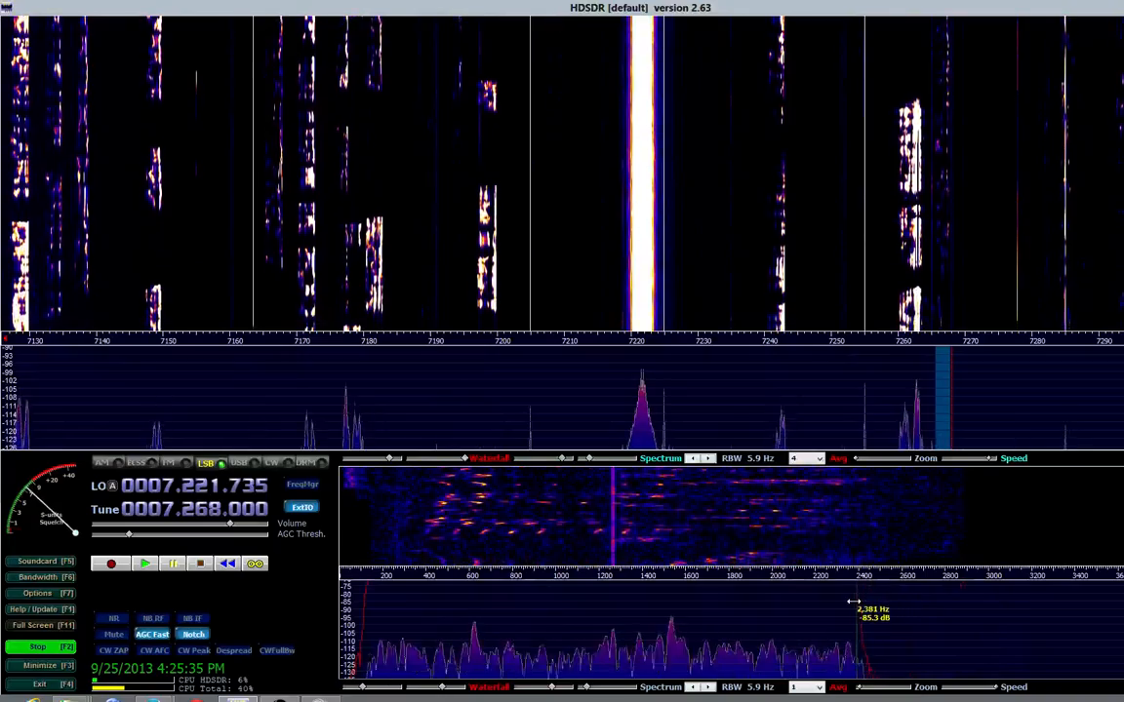
mouse_move(141, 589)
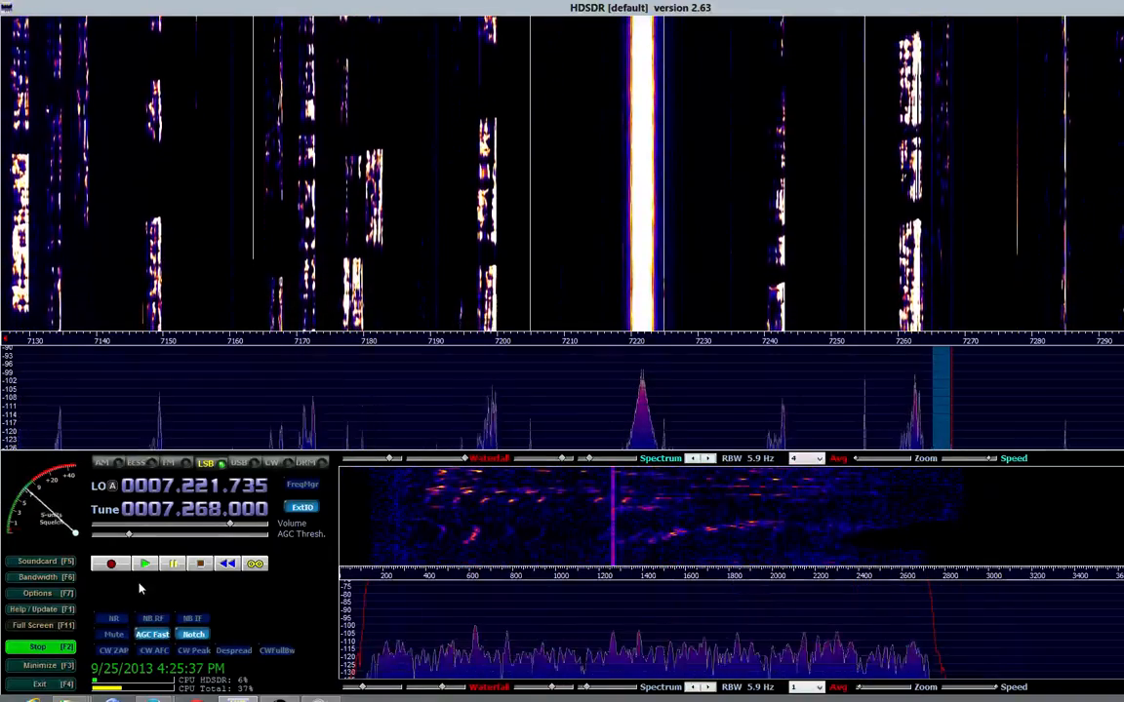